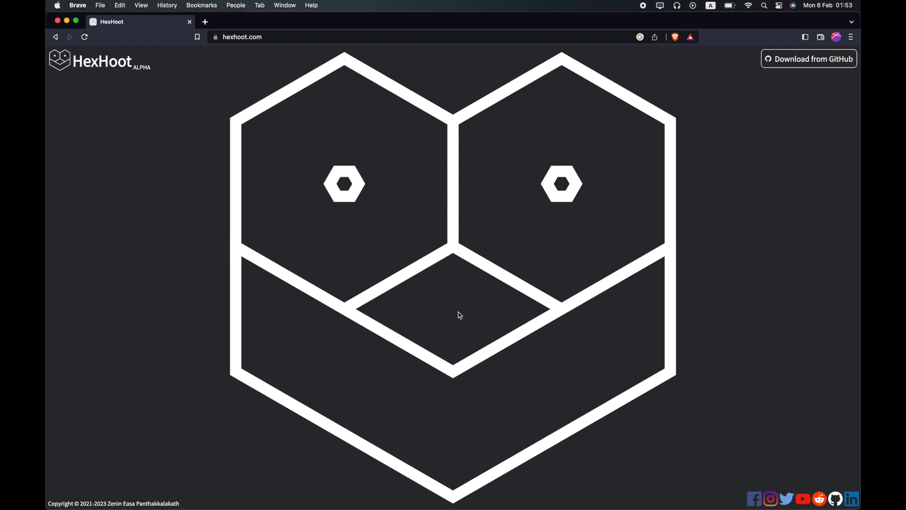
Download the HexHoot v1.0.1 Source code (zip) from its GitHub release and save it
{"action": "scroll", "scroll_direction": "down", "scroll_amount": 3}
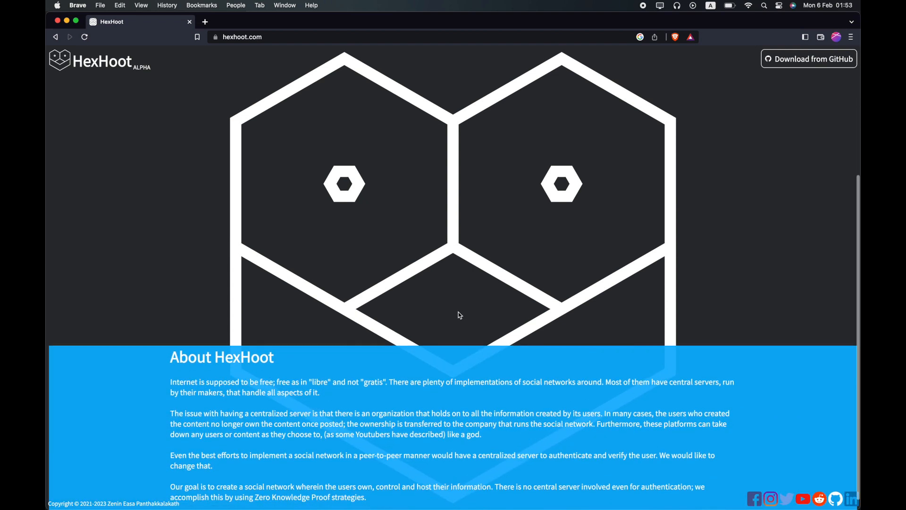
{"action": "scroll", "scroll_direction": "down", "scroll_amount": 3}
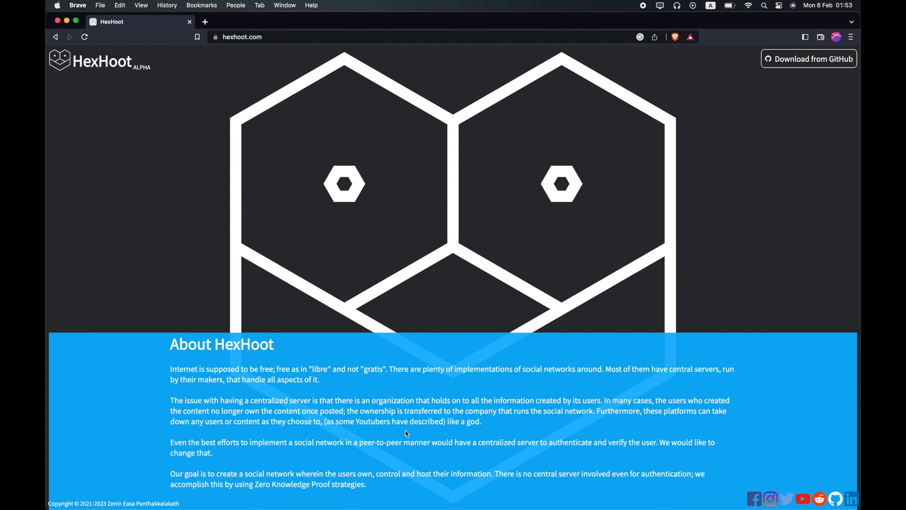
{"action": "mouse_move", "coordinate": [409, 438]}
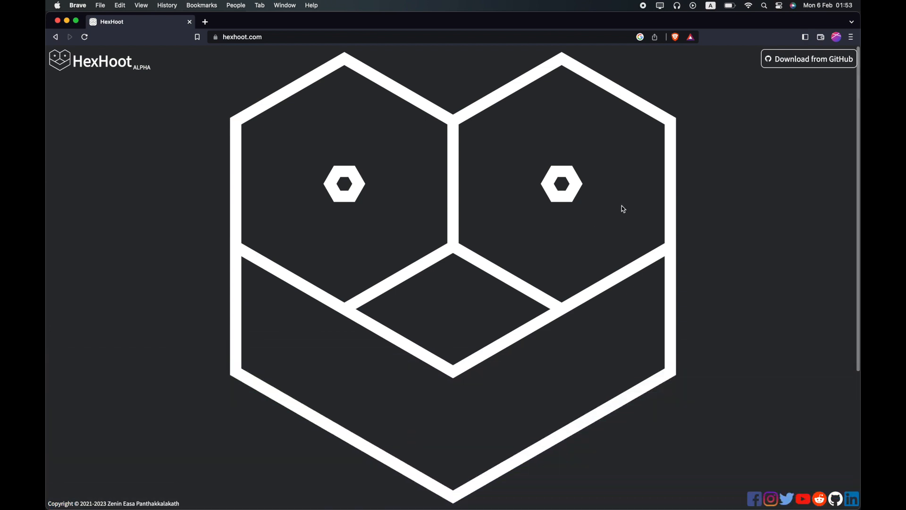
{"action": "left_click", "coordinate": [809, 59]}
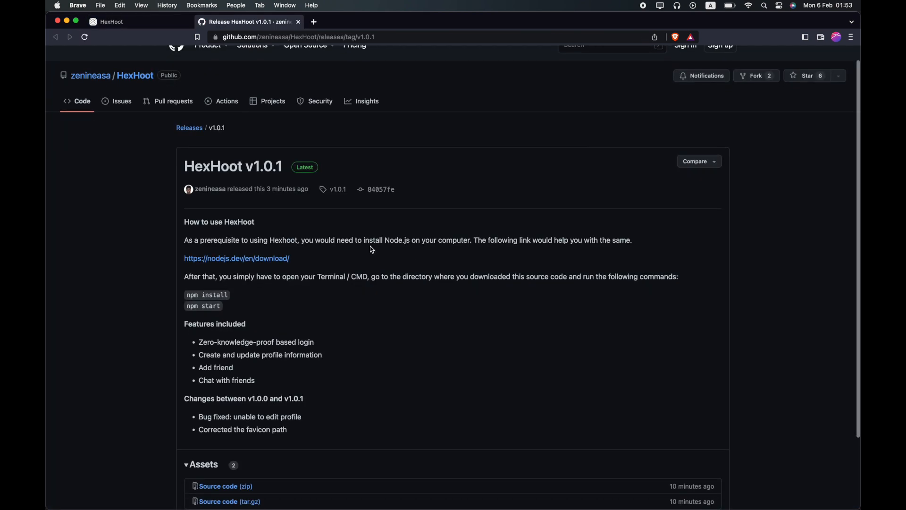
{"action": "mouse_move", "coordinate": [257, 262]}
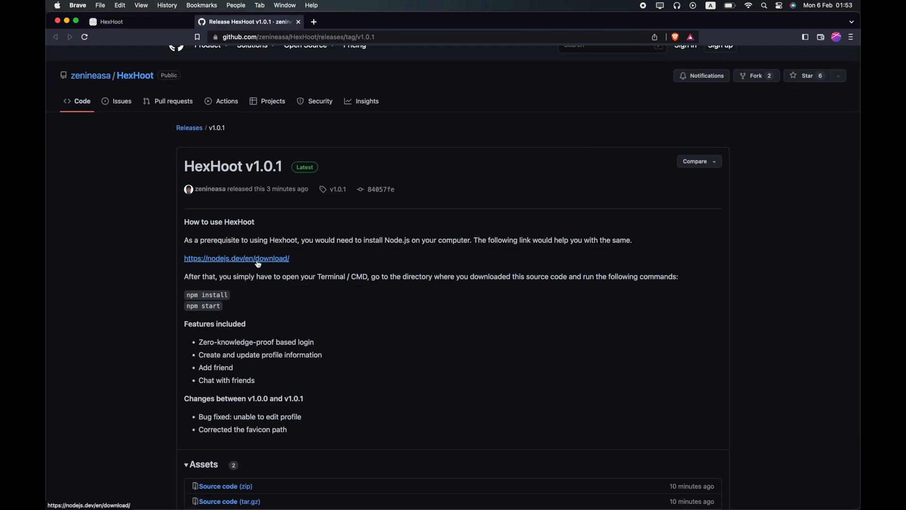
{"action": "scroll", "scroll_direction": "down", "scroll_amount": 3}
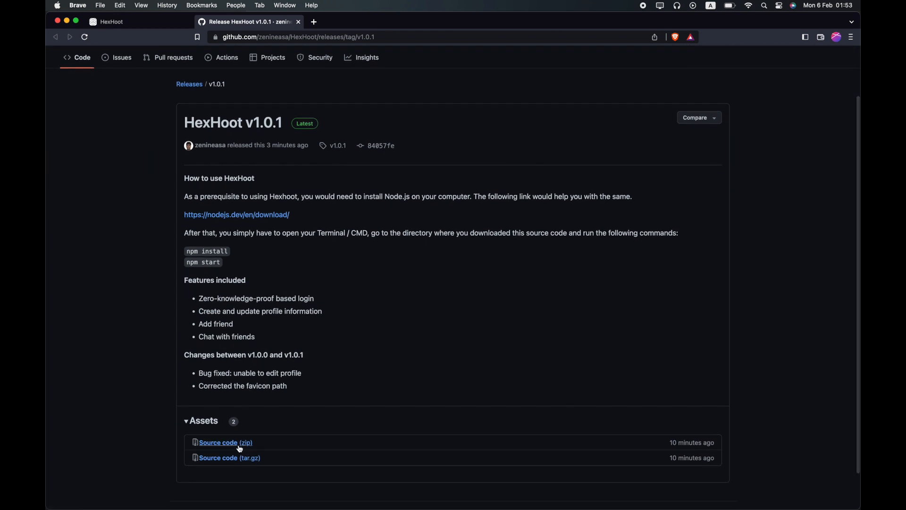
{"action": "left_click", "coordinate": [225, 443]}
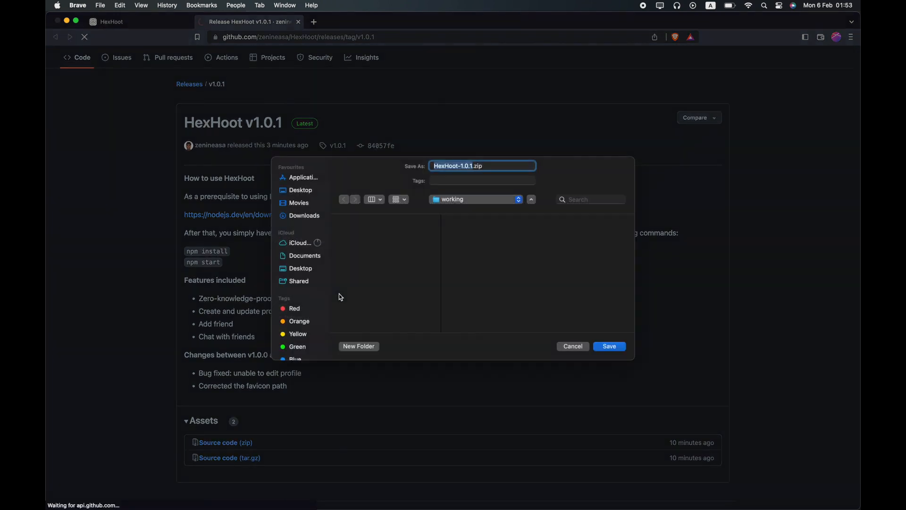
{"action": "left_click", "coordinate": [608, 346]}
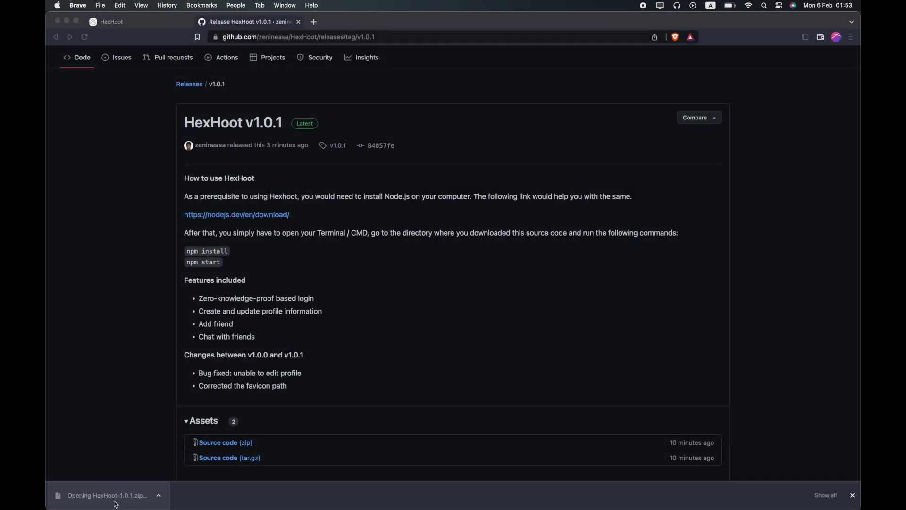
Open the extracted HexHoot-1.0.1 folder in Finder and start a Terminal there
{"action": "left_click", "coordinate": [107, 495]}
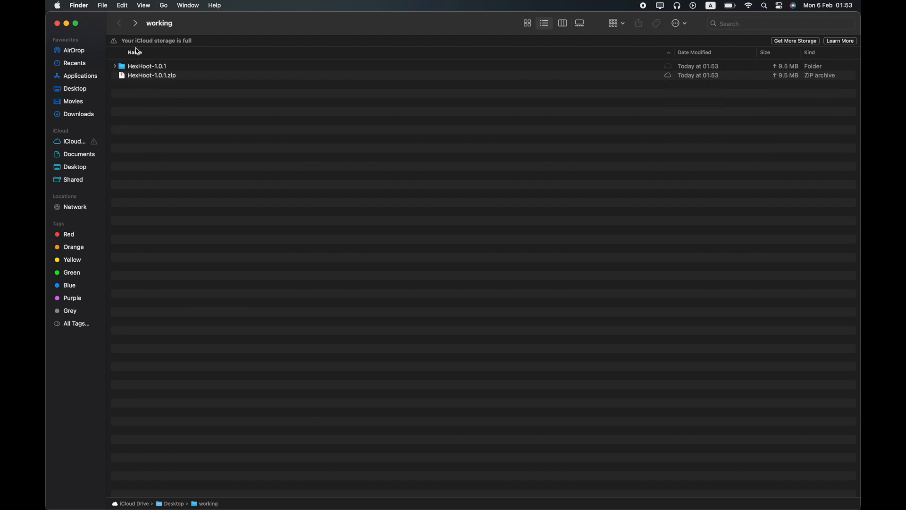
{"action": "right_click", "coordinate": [146, 66]}
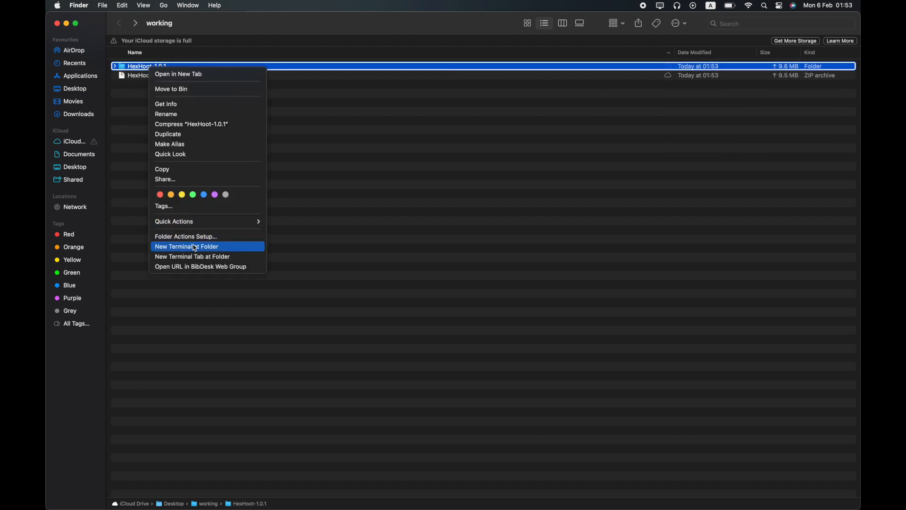
{"action": "left_click", "coordinate": [186, 246]}
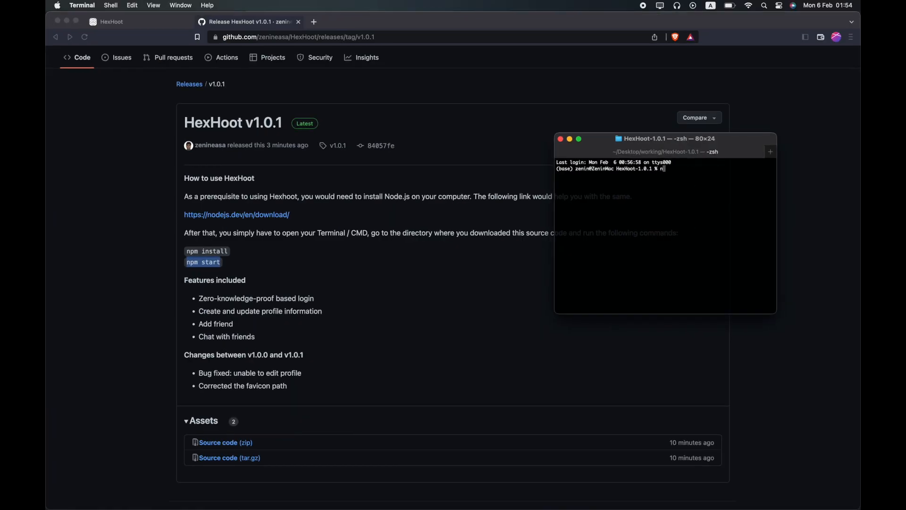
Run npm install to add the dependencies, then npm start to launch HexHoot
{"action": "type", "text": "pm install"}
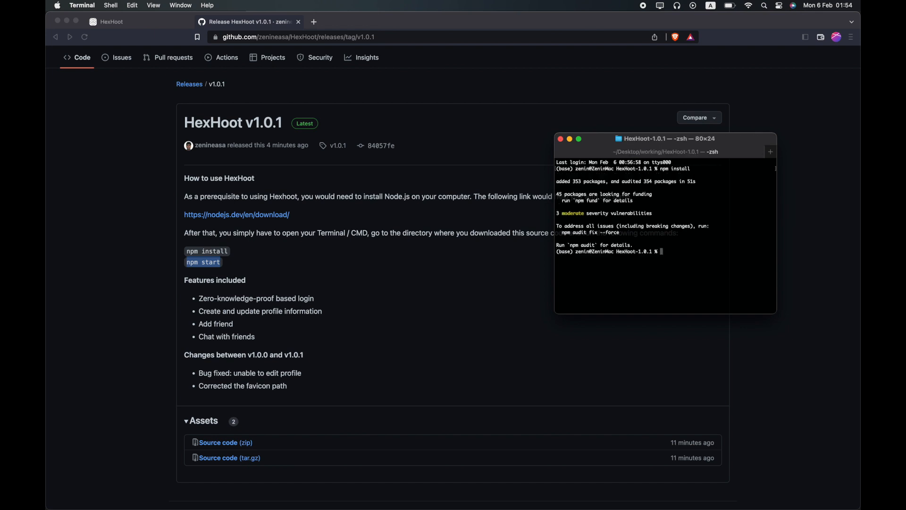
{"action": "mouse_move", "coordinate": [789, 275]}
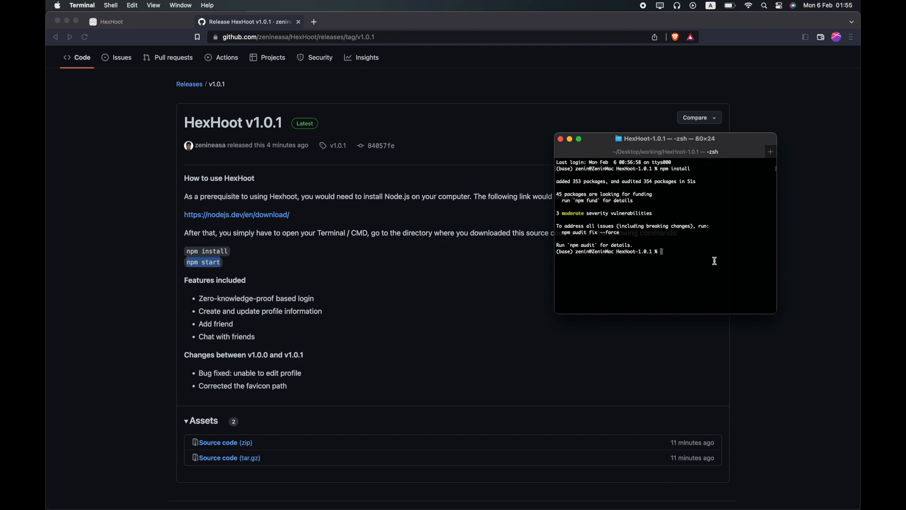
{"action": "type", "text": "npm start"}
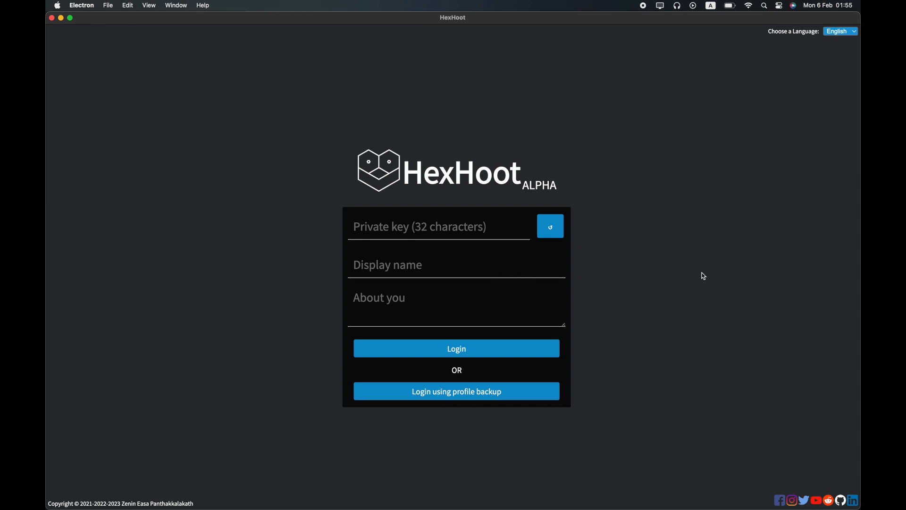
{"action": "mouse_move", "coordinate": [539, 257]}
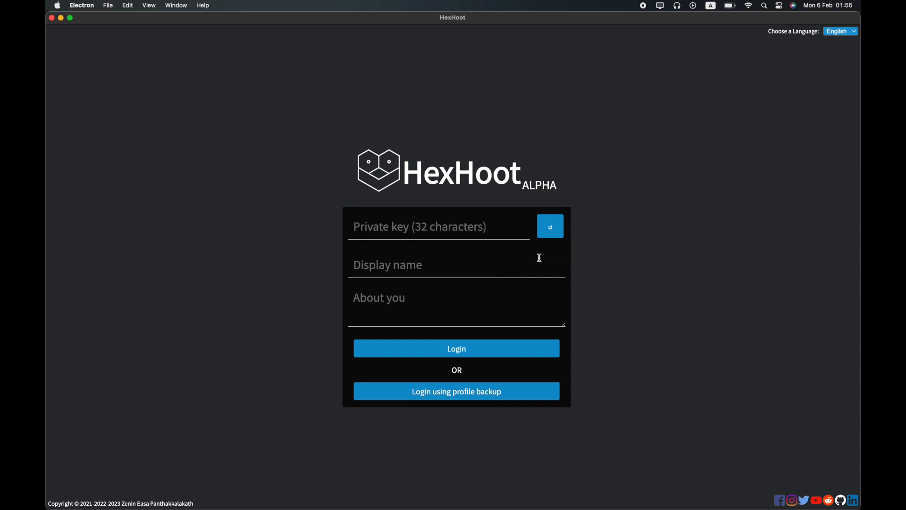
{"action": "mouse_move", "coordinate": [485, 301]}
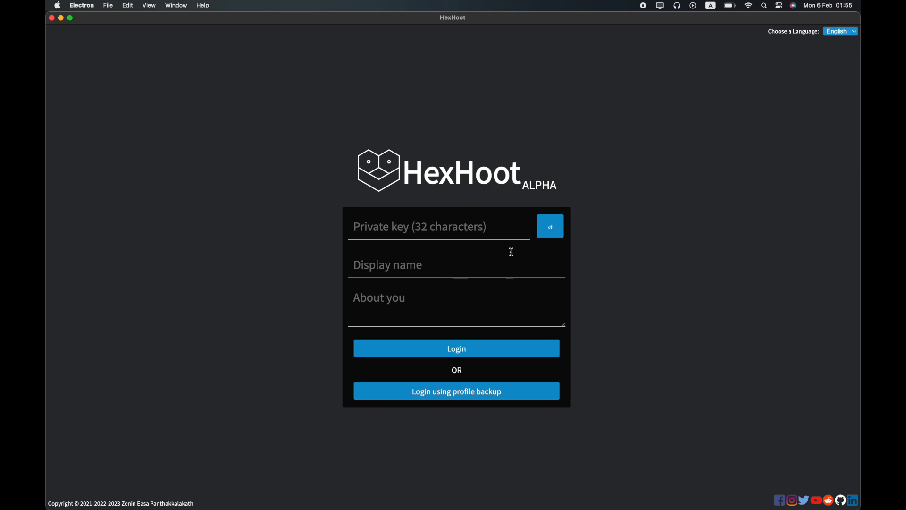
{"action": "mouse_move", "coordinate": [505, 255]}
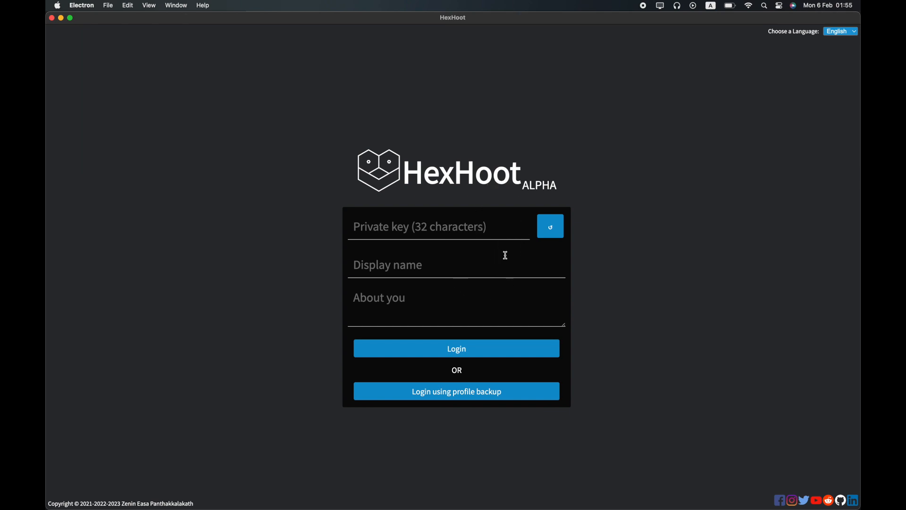
{"action": "mouse_move", "coordinate": [517, 249]}
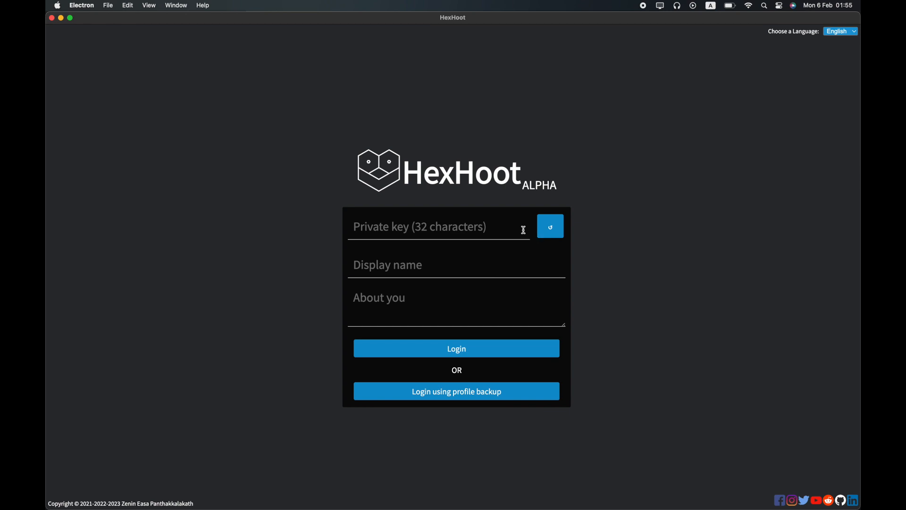
Log in with a private key, display name 'Zenin on Mac' and bio 'I am batman!'
{"action": "left_click", "coordinate": [438, 226]}
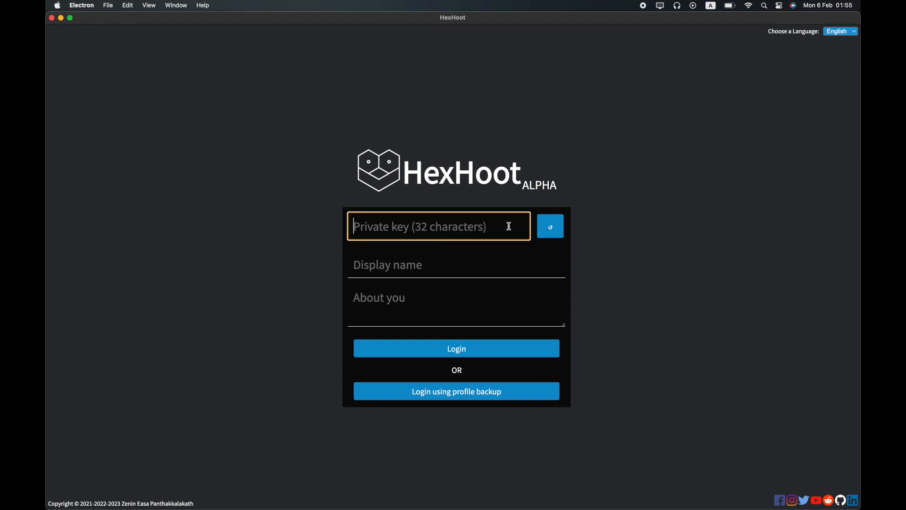
{"action": "left_click", "coordinate": [550, 226]}
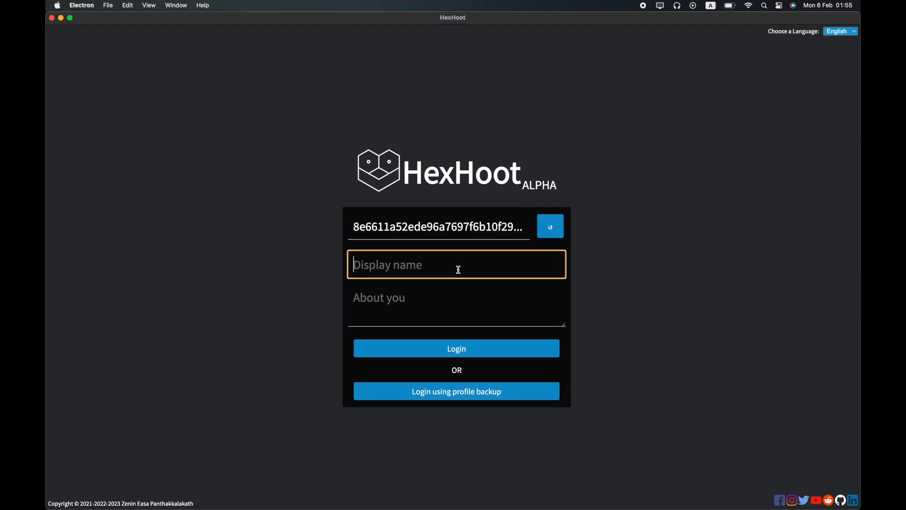
{"action": "type", "text": "Zenin on"}
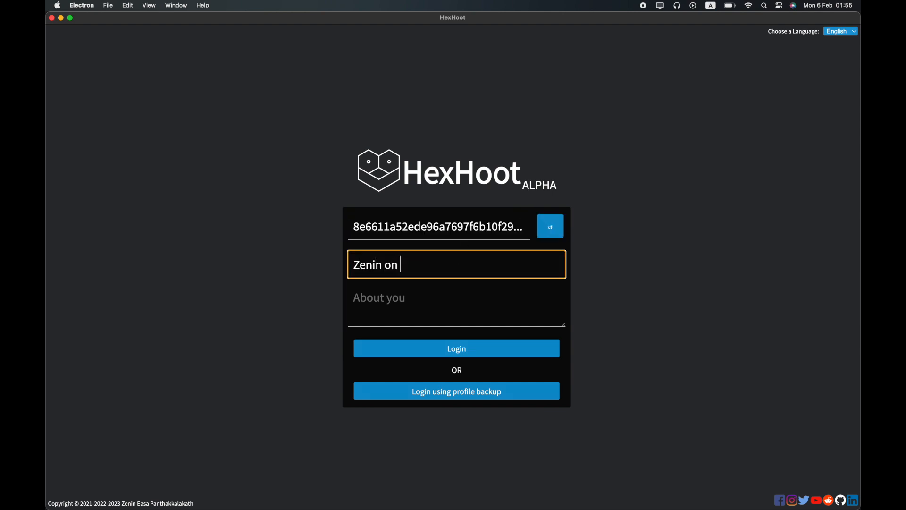
{"action": "type", "text": "Mac"}
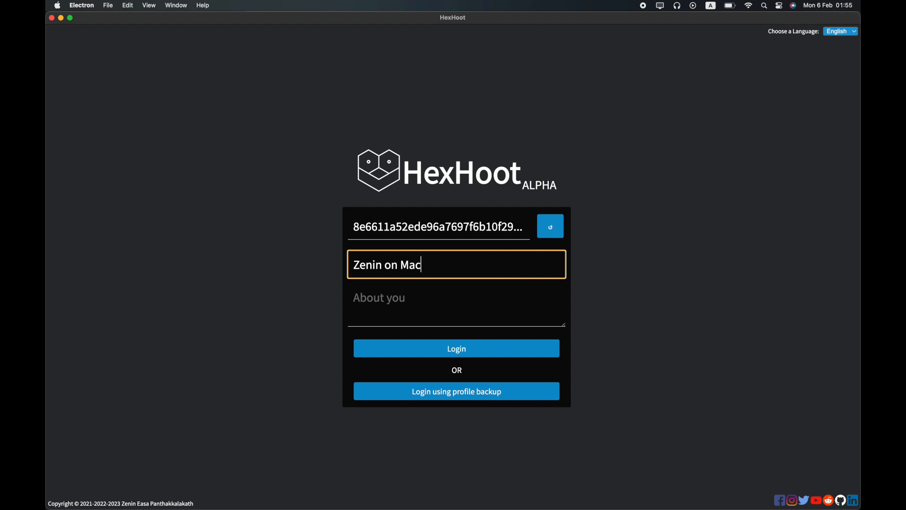
{"action": "type", "text": "I am ba"}
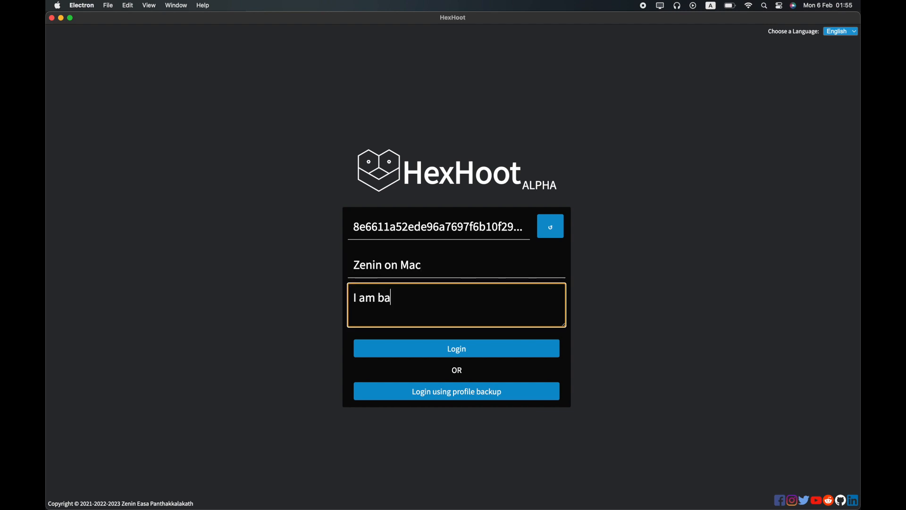
{"action": "type", "text": "tman!"}
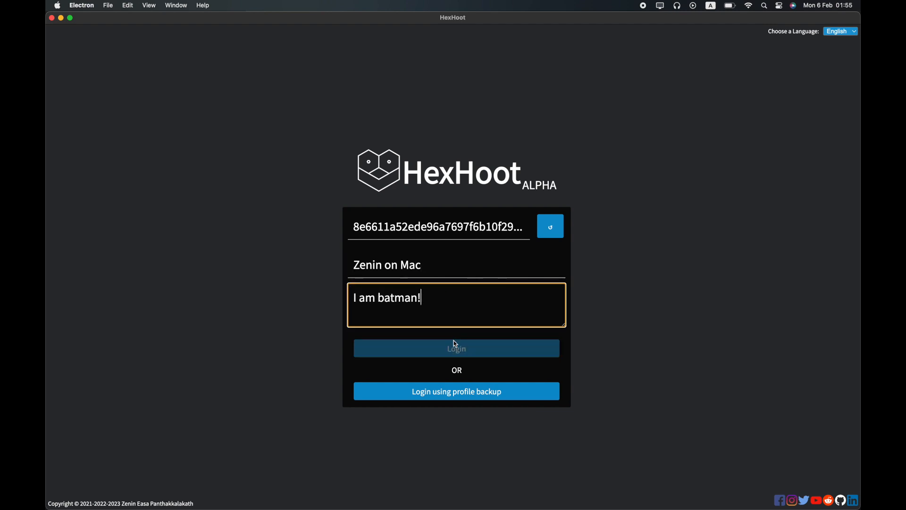
{"action": "left_click", "coordinate": [456, 348]}
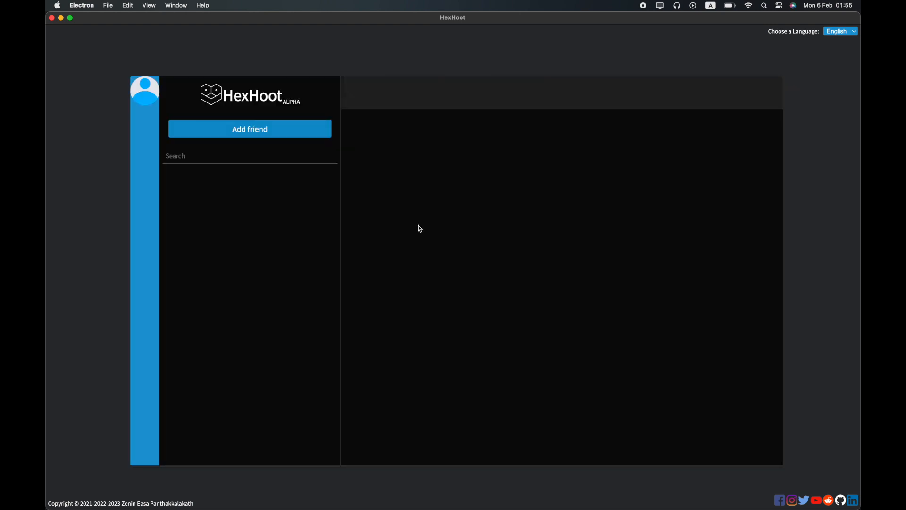
{"action": "left_click", "coordinate": [250, 129]}
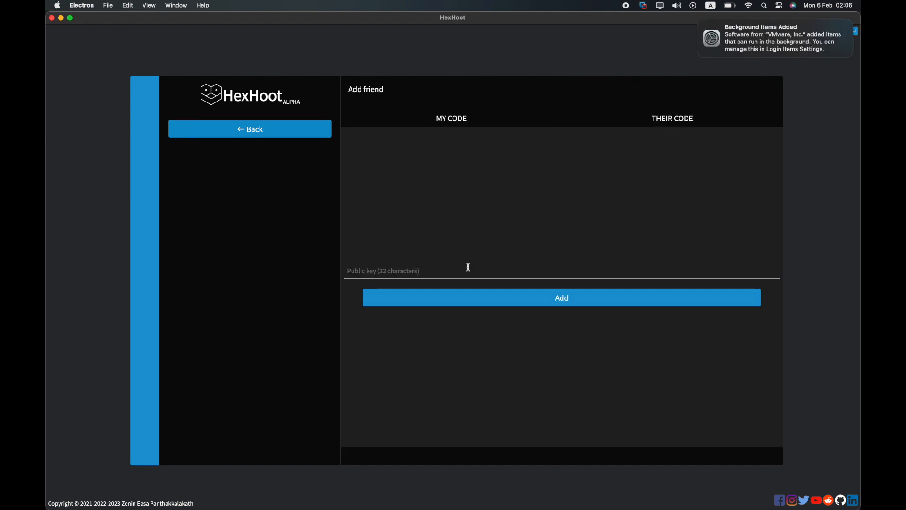
Add the friend with public key ad1fd72e… and open the Zenin on Ubuntu chat
{"action": "type", "text": "ad1fd72e824c2cb986051ede5a1142c5a70525d40ee87f66b7e8a125485e0bff"}
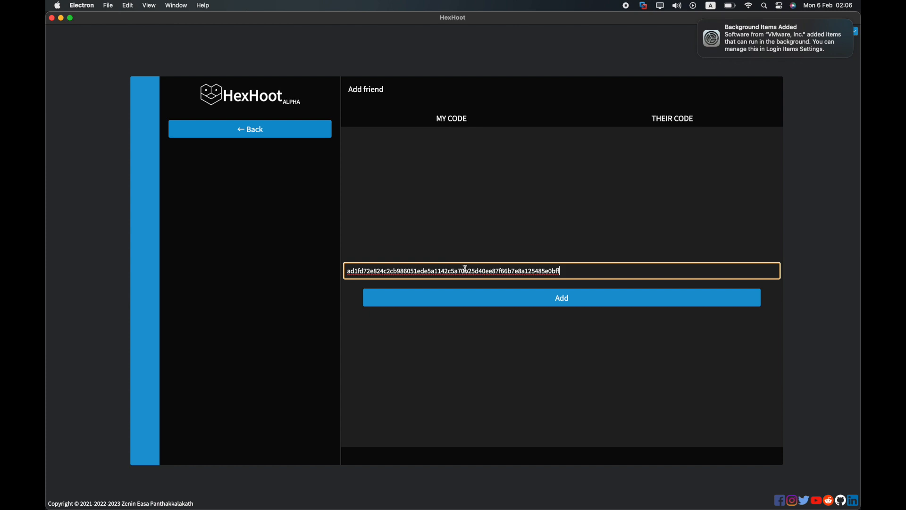
{"action": "left_click", "coordinate": [561, 298]}
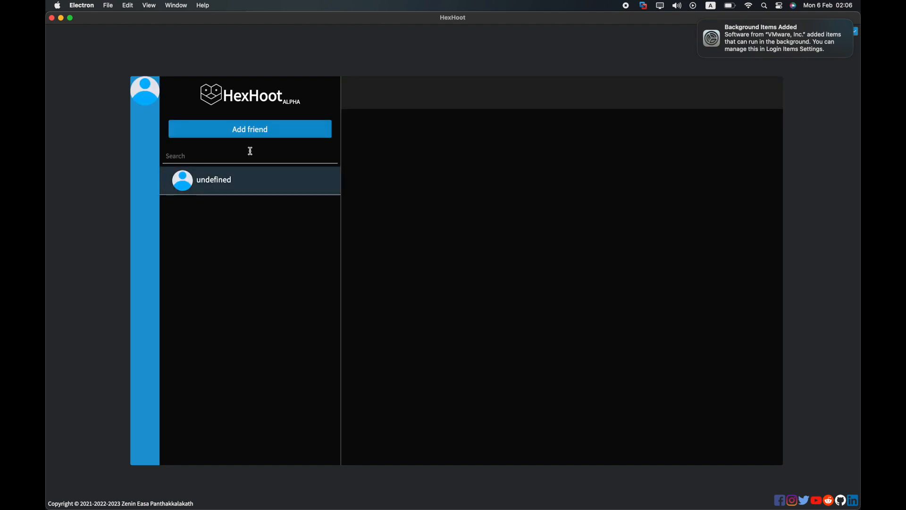
{"action": "left_click", "coordinate": [214, 180]}
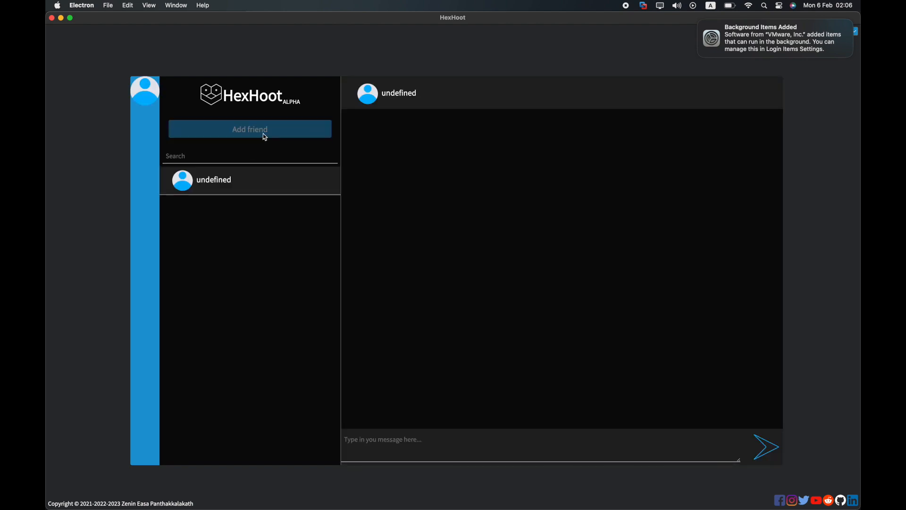
{"action": "left_click", "coordinate": [250, 129]}
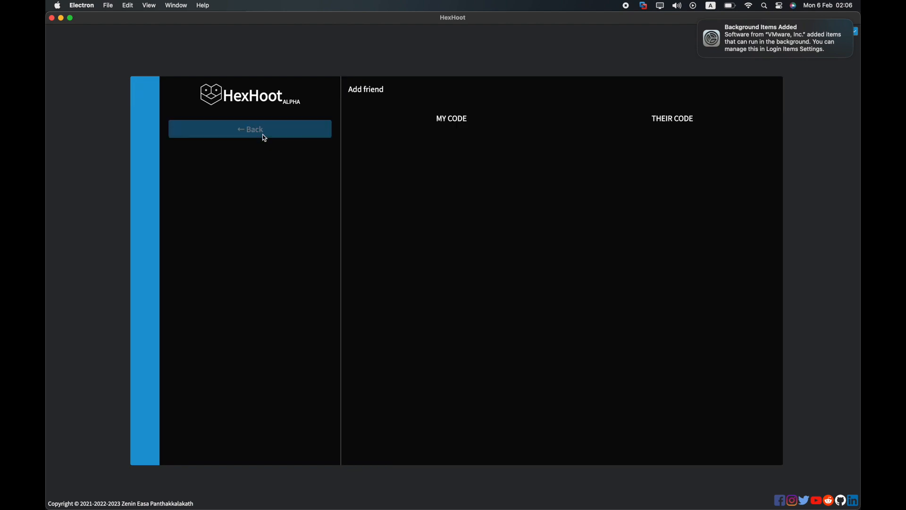
{"action": "left_click", "coordinate": [250, 128]}
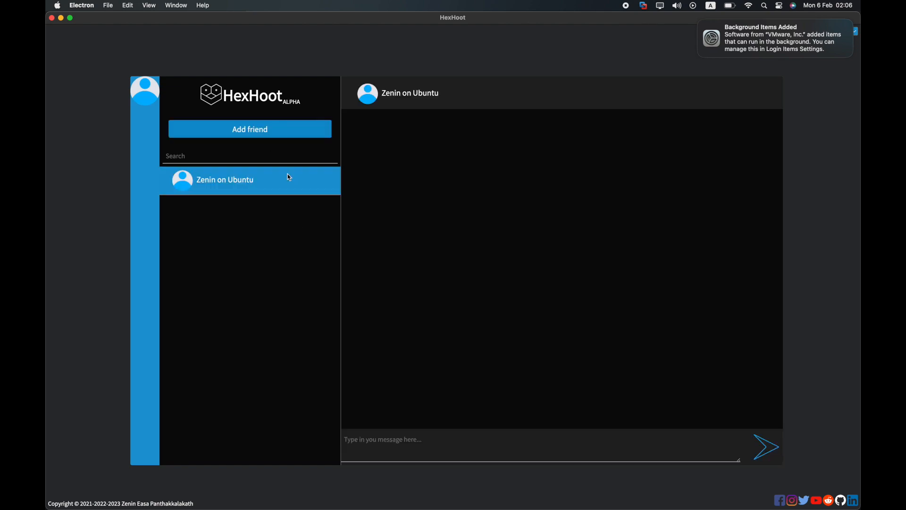
{"action": "left_click", "coordinate": [540, 446]}
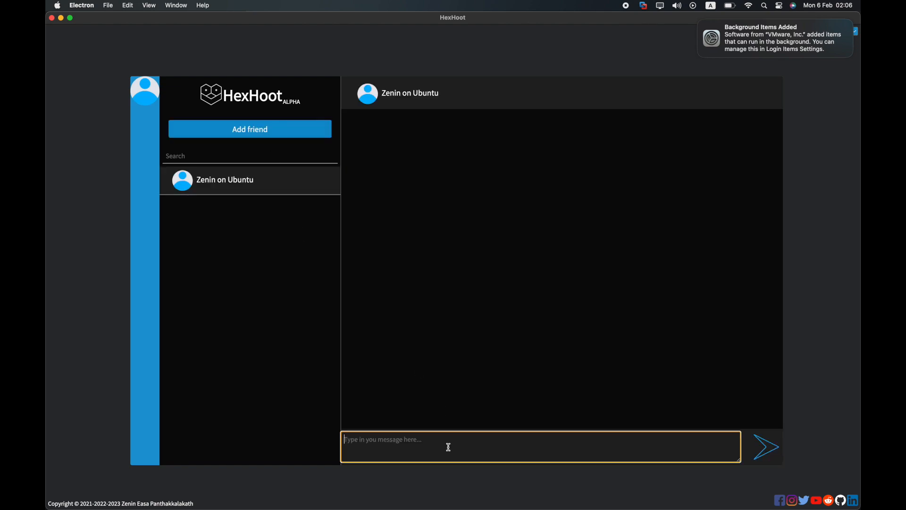
Send 'Hey', then reply 'All good, you?' in the Zenin on Ubuntu chat
{"action": "left_click", "coordinate": [765, 446]}
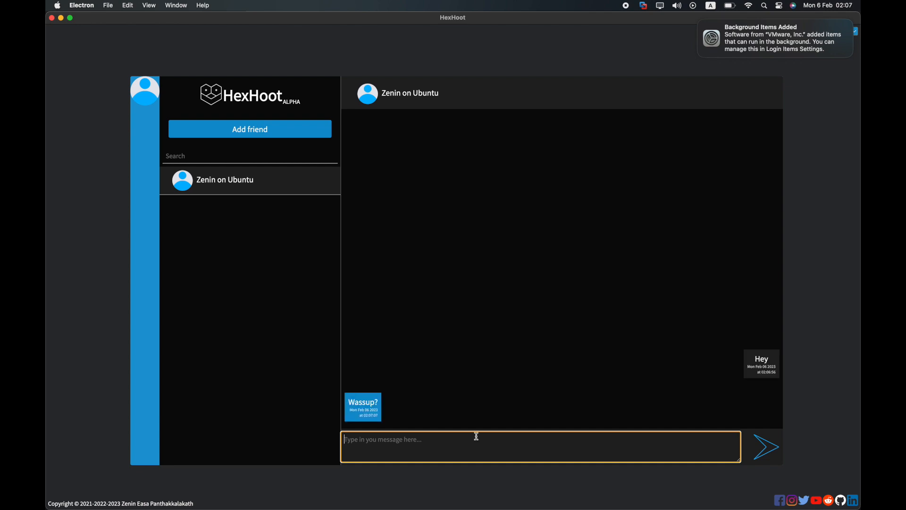
{"action": "type", "text": "All"}
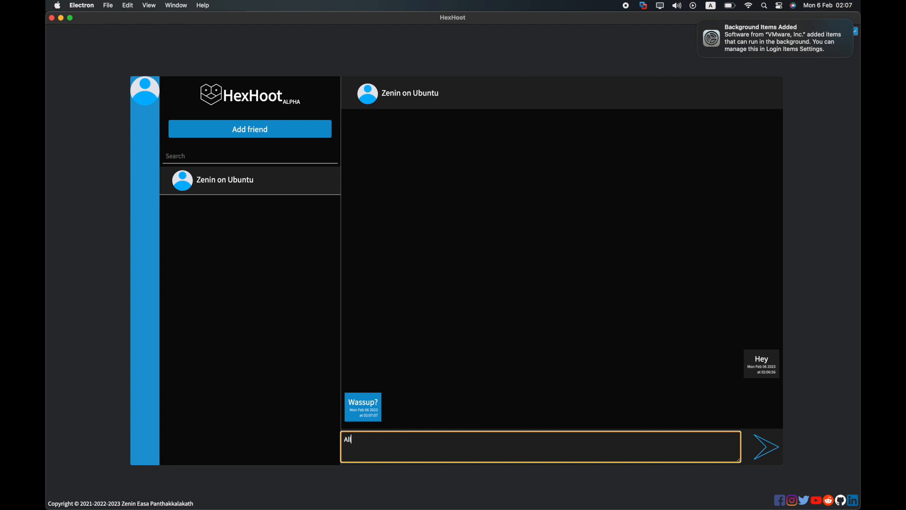
{"action": "type", "text": "good, you?"}
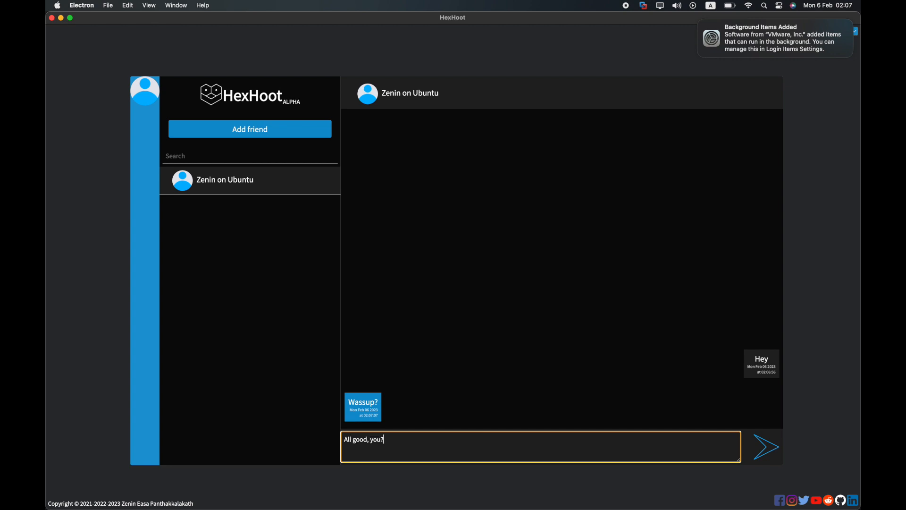
{"action": "left_click", "coordinate": [767, 446]}
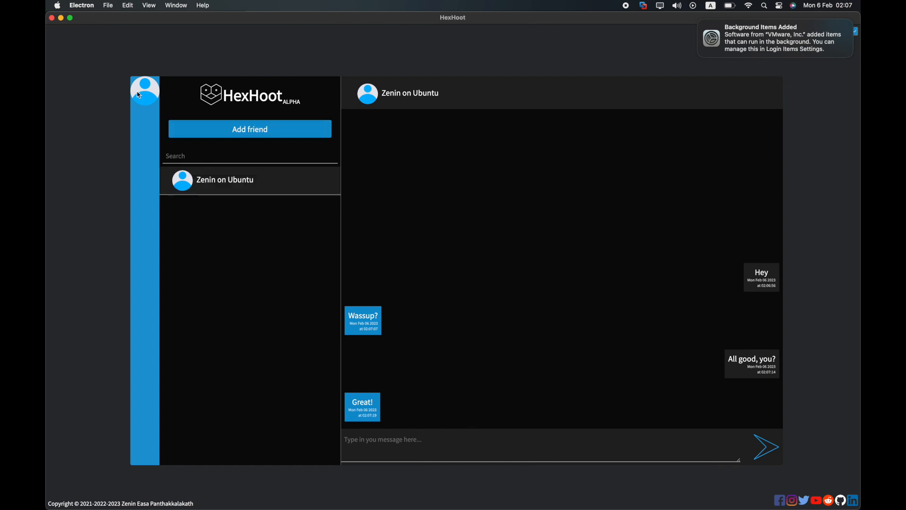
Change the display name to 'Zenin Easa' and add a profile photo
{"action": "left_click", "coordinate": [144, 90]}
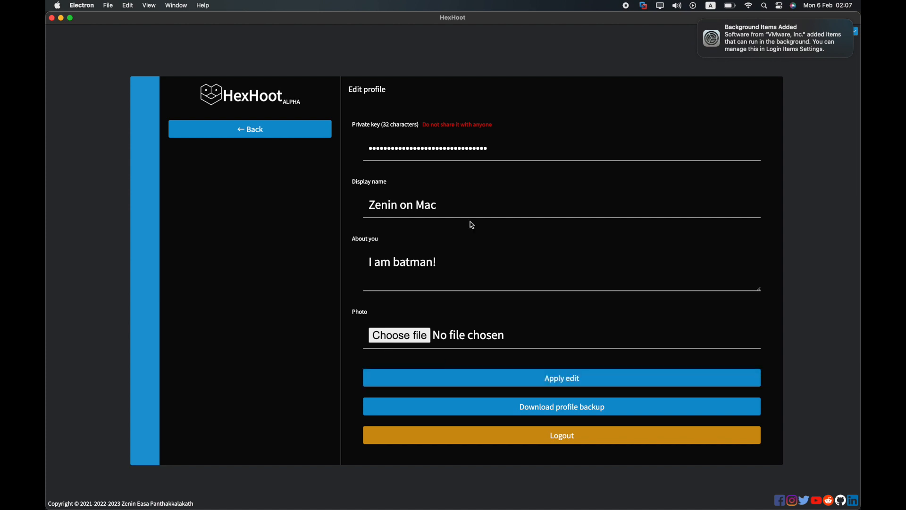
{"action": "double_click", "coordinate": [425, 204]}
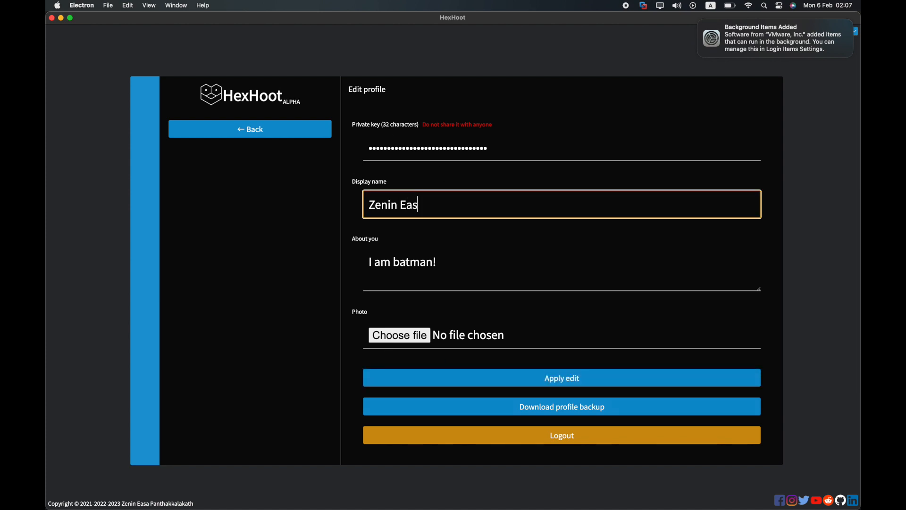
{"action": "type", "text": "a"}
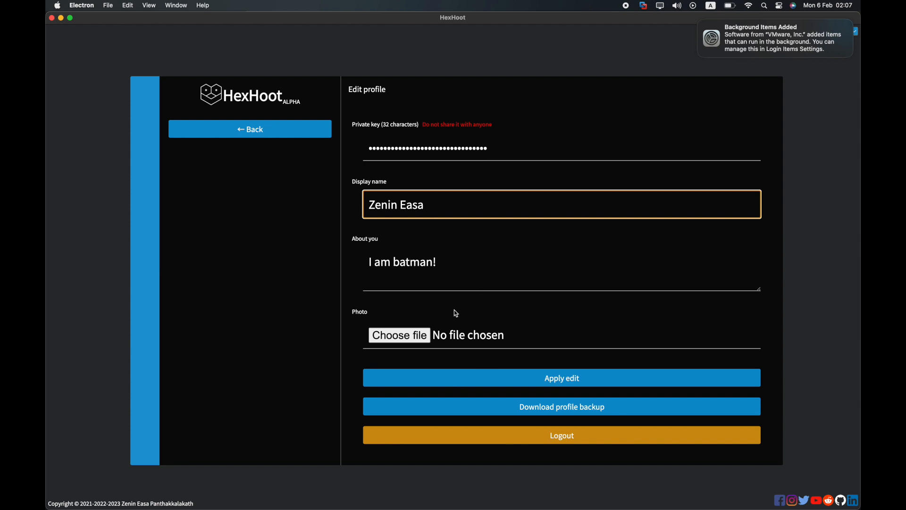
{"action": "left_click", "coordinate": [399, 335]}
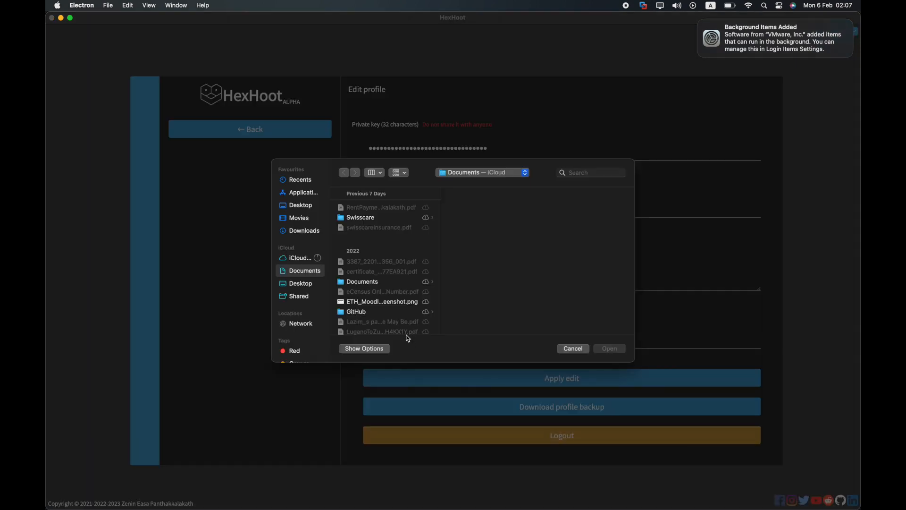
{"action": "scroll", "scroll_direction": "down", "scroll_amount": 3}
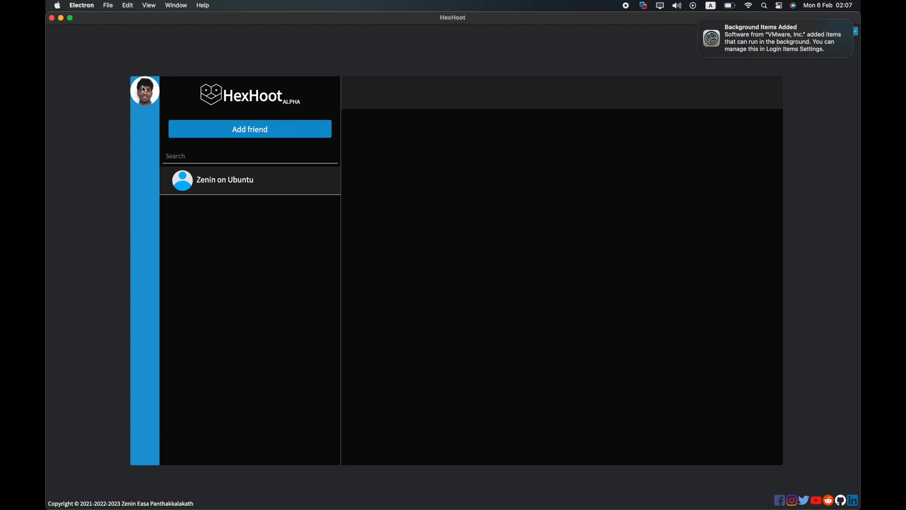
{"action": "left_click", "coordinate": [144, 91]}
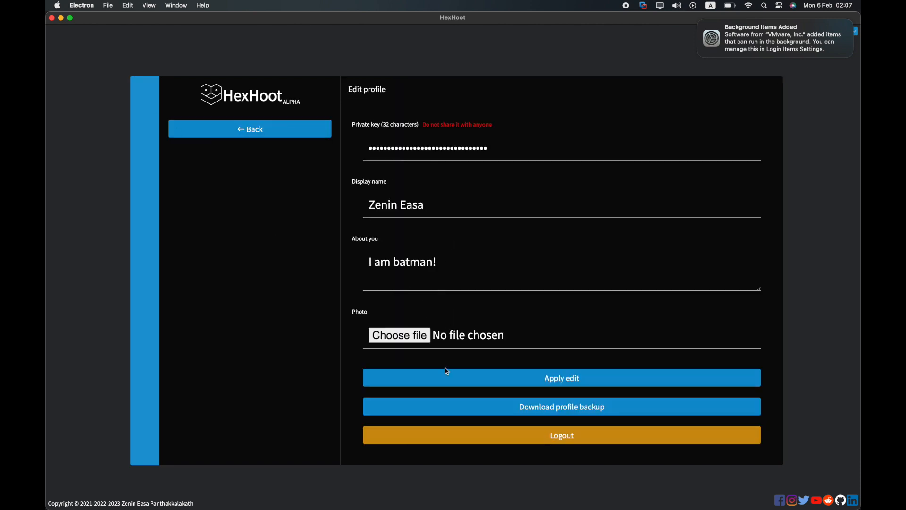
Save the profile backup hexhoot_backup.hexhootjson to Downloads, then log out
{"action": "left_click", "coordinate": [562, 407]}
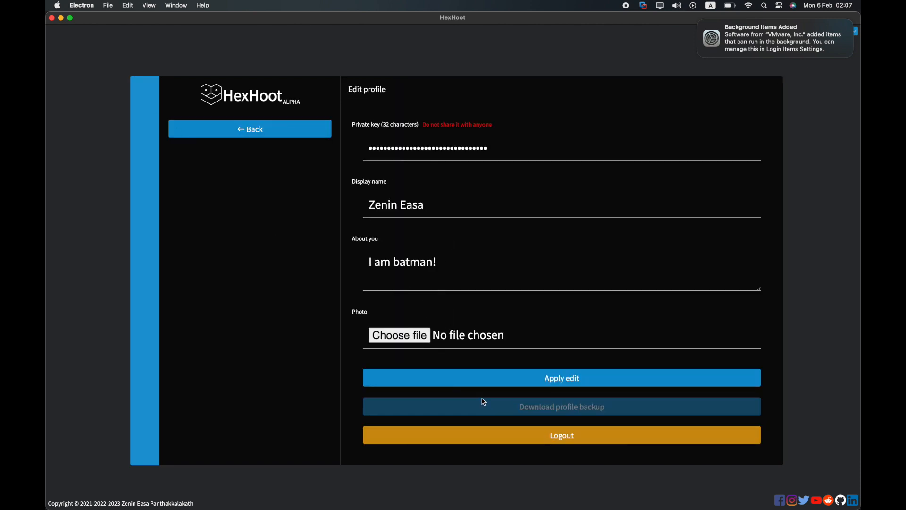
{"action": "left_click", "coordinate": [561, 406]}
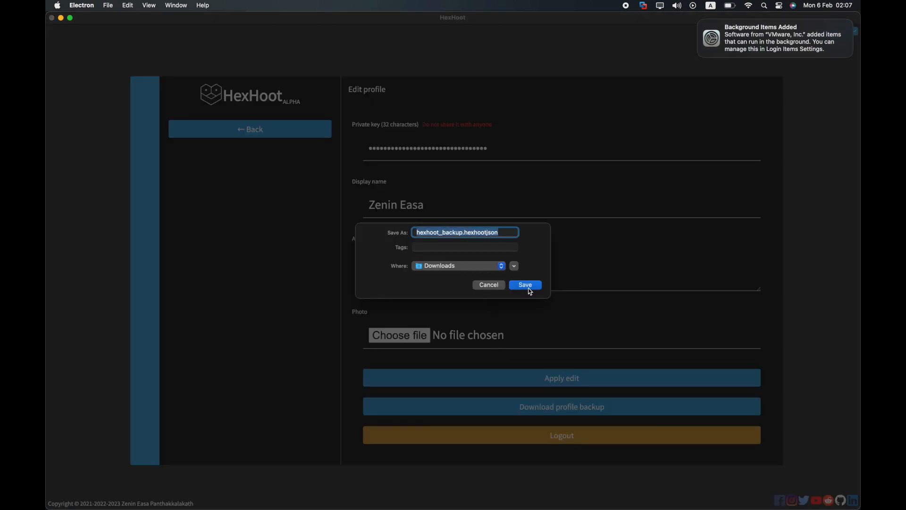
{"action": "left_click", "coordinate": [523, 284]}
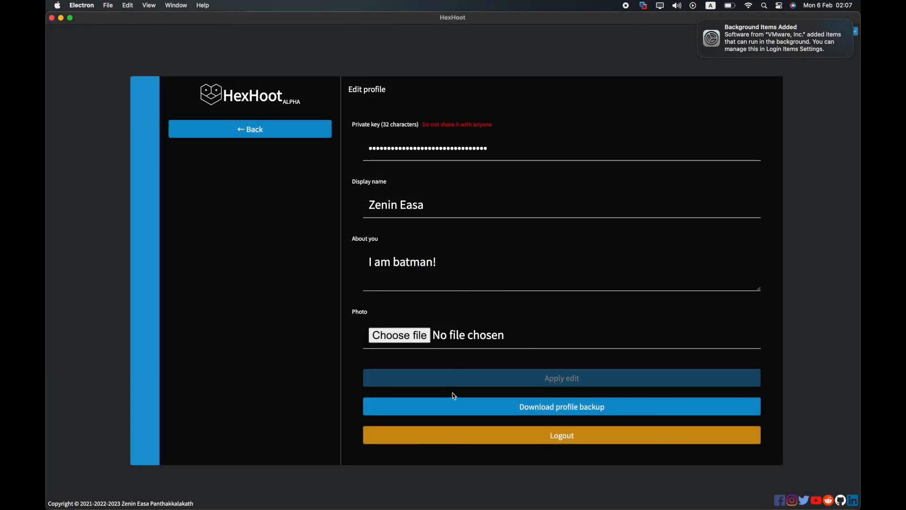
{"action": "left_click", "coordinate": [560, 434]}
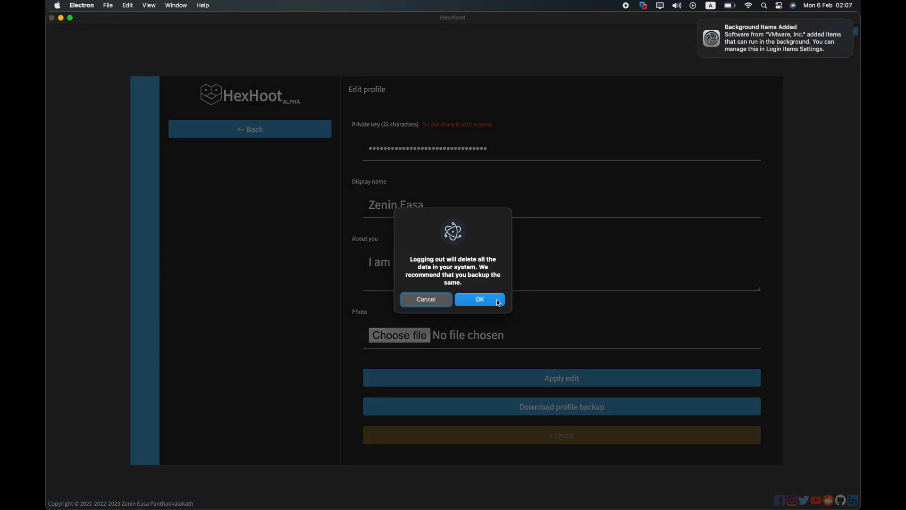
{"action": "left_click", "coordinate": [479, 299]}
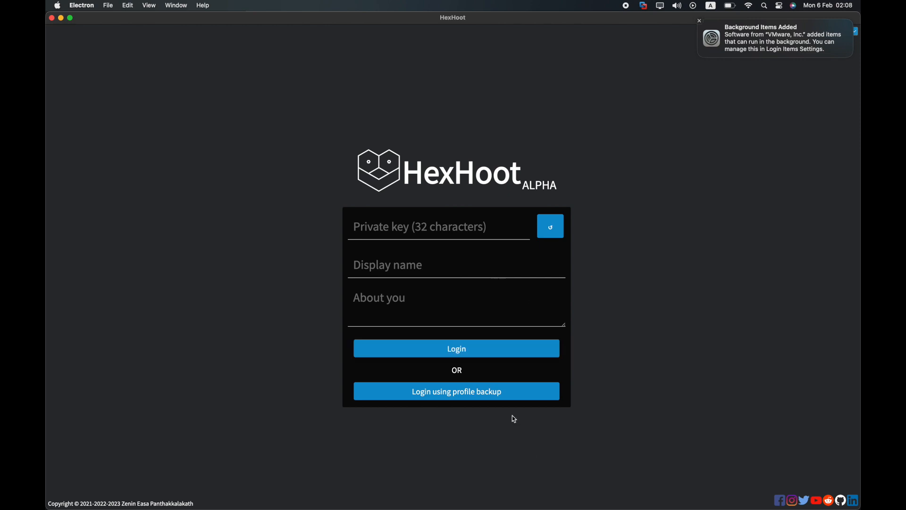
Log in from Downloads/hexhoot_backup.hexhootjson and reopen the Zenin on Ubuntu chat
{"action": "left_click", "coordinate": [456, 391]}
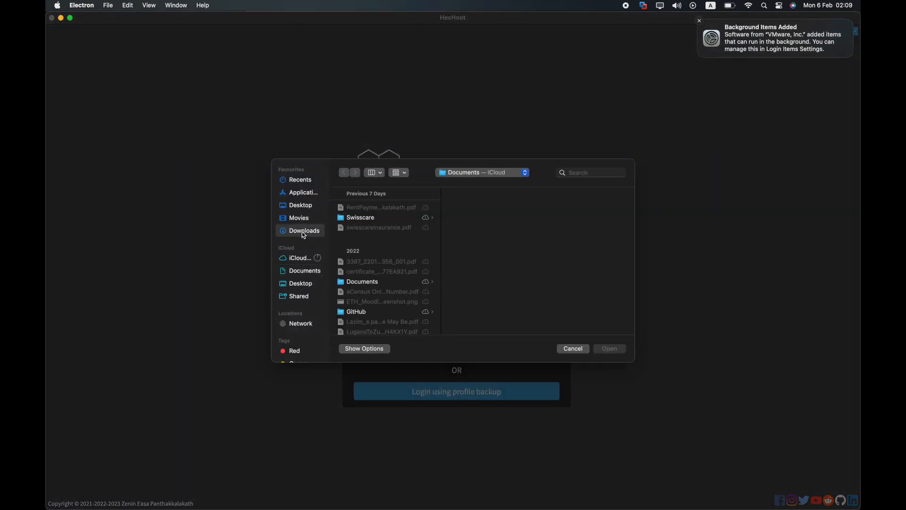
{"action": "left_click", "coordinate": [304, 230]}
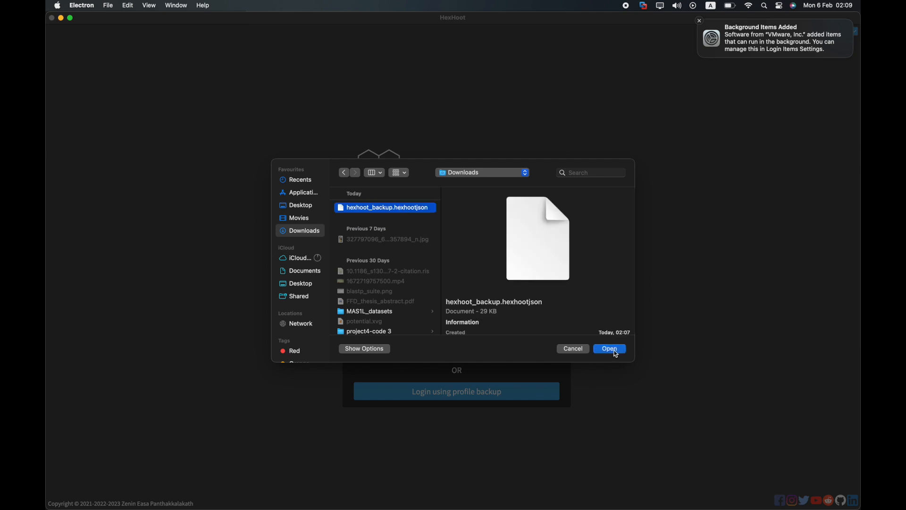
{"action": "left_click", "coordinate": [610, 348]}
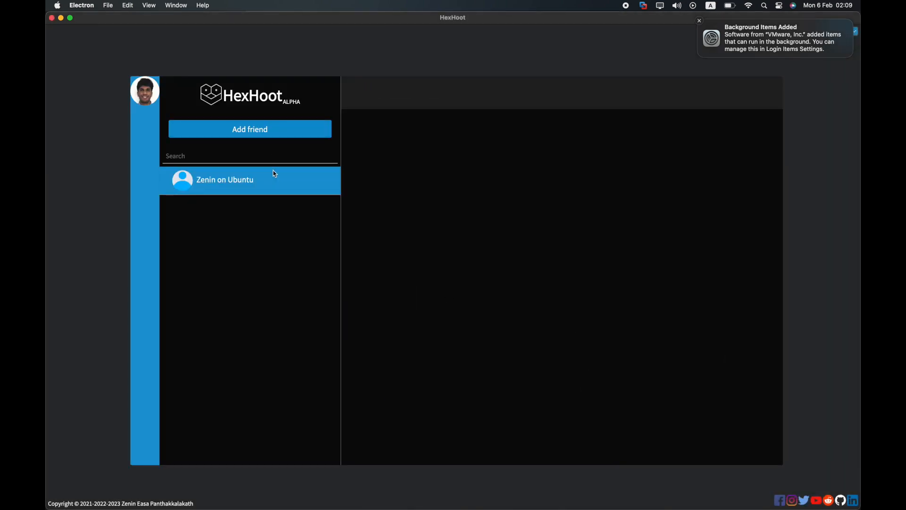
{"action": "left_click", "coordinate": [224, 180]}
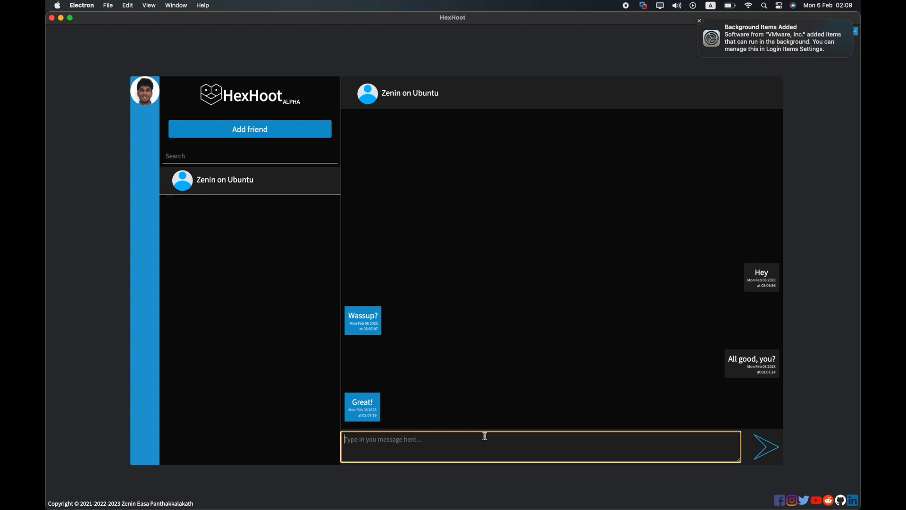